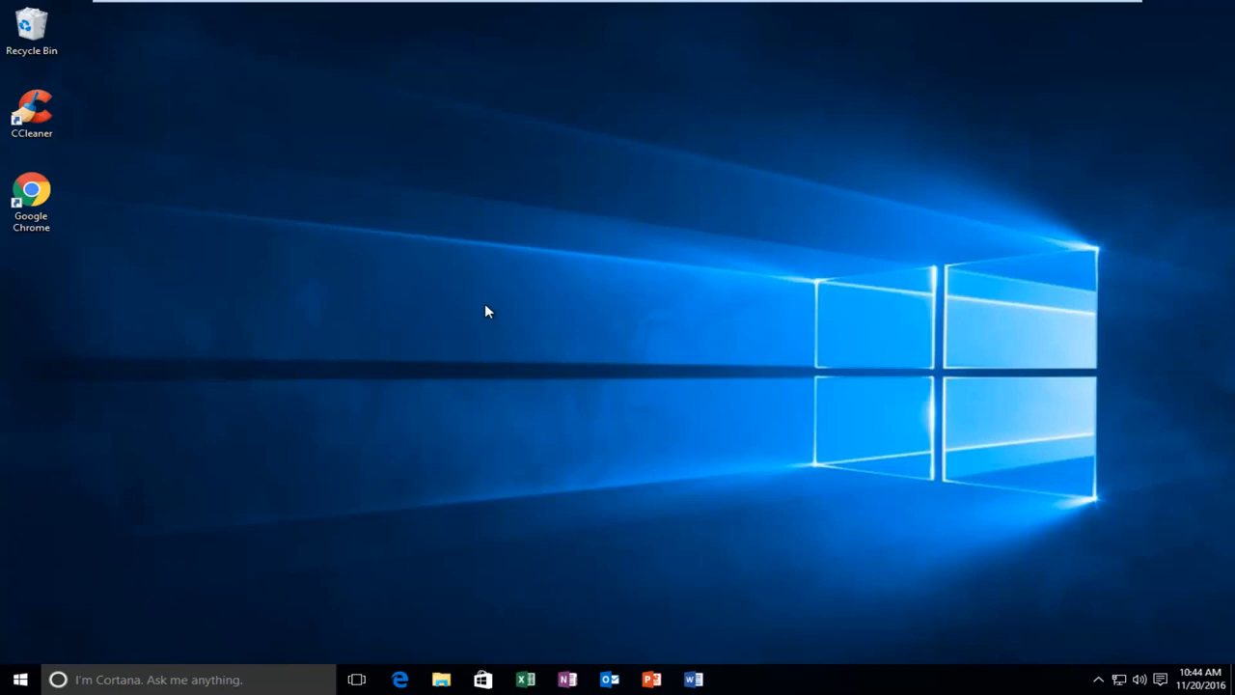
{"action": "mouse_move", "coordinate": [477, 316]}
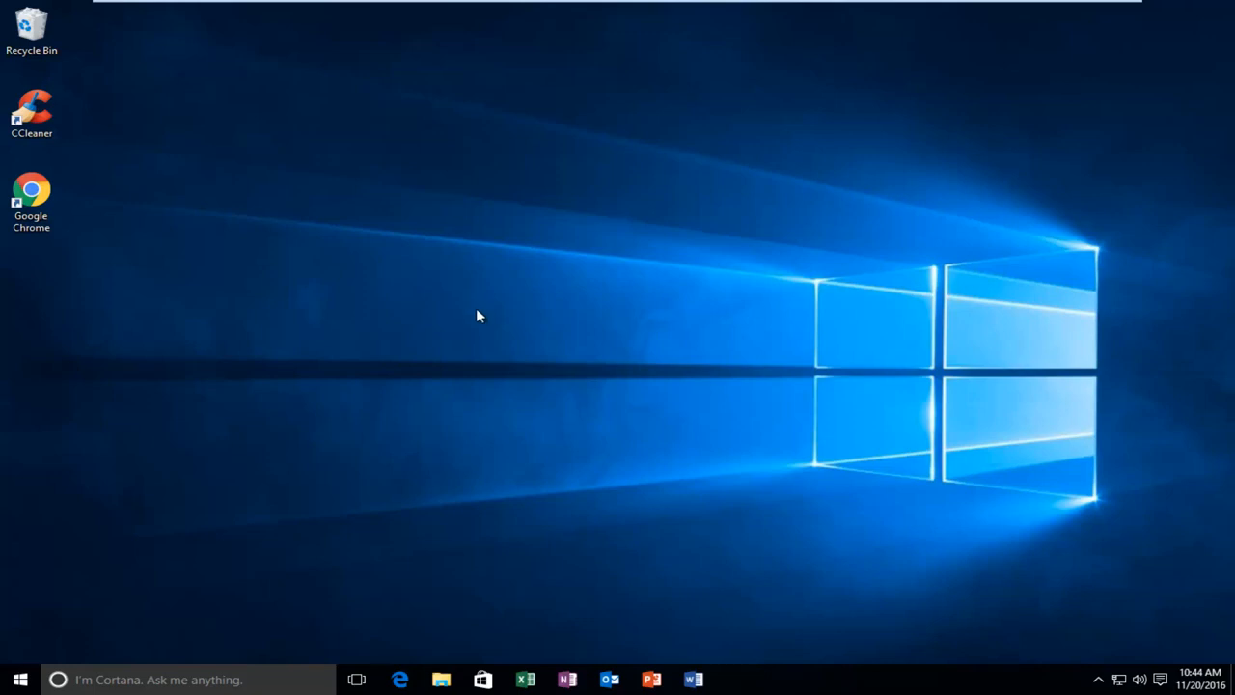
{"action": "mouse_move", "coordinate": [350, 367]}
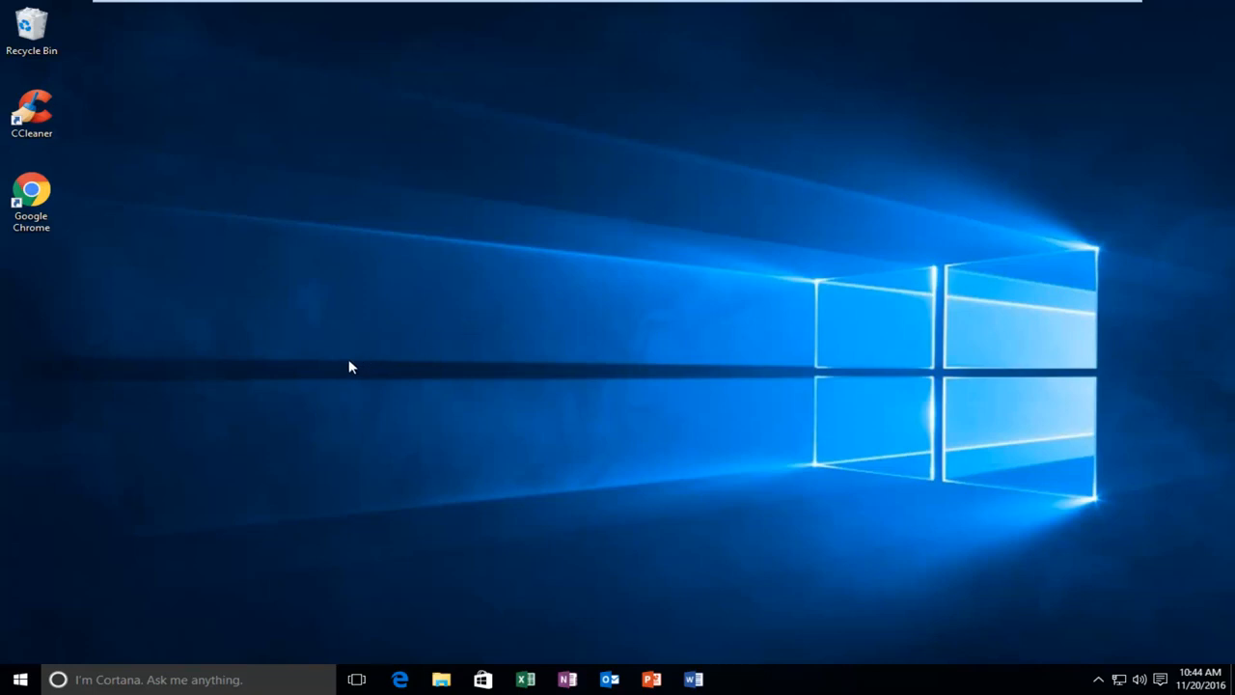
Step: Search the Start menu for 'msconfig'
{"action": "left_click", "coordinate": [20, 679]}
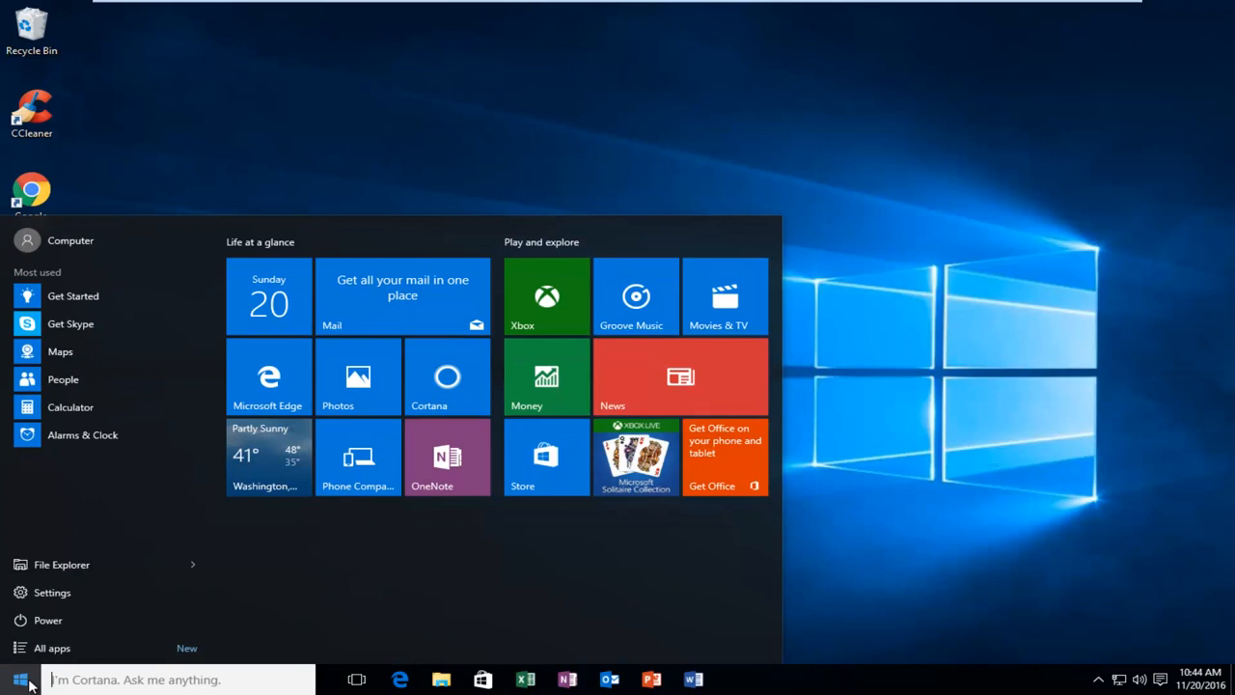
{"action": "type", "text": "msconfig"}
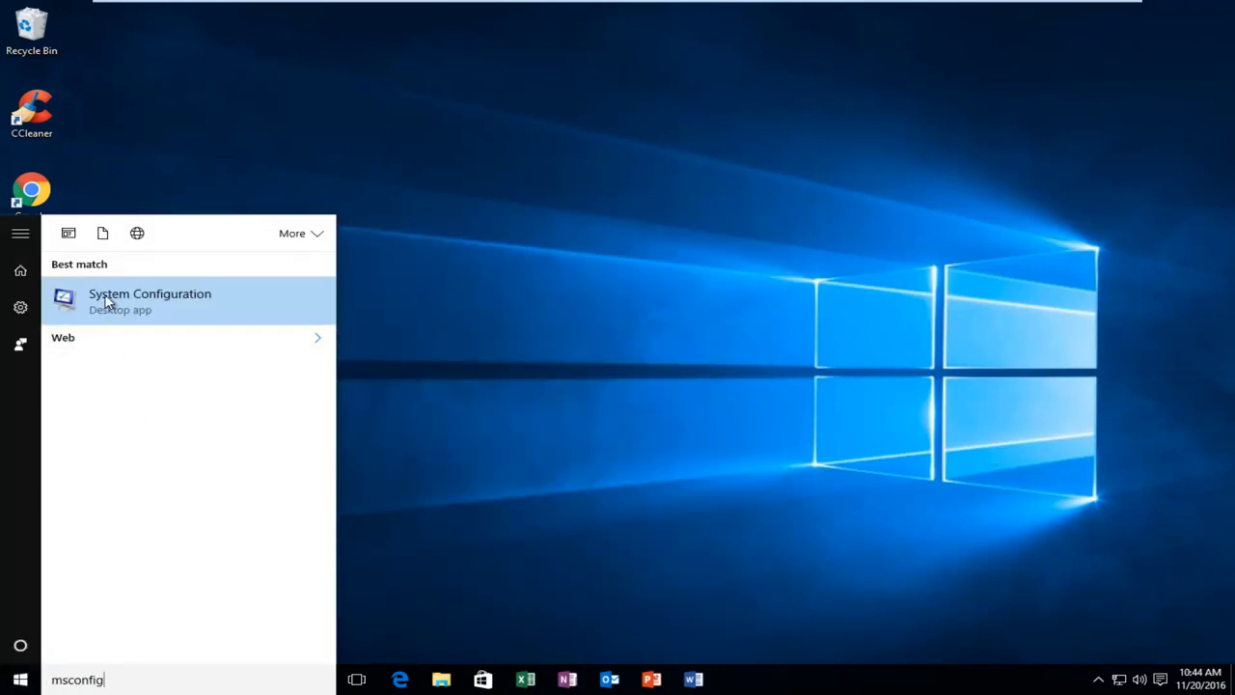
{"action": "mouse_move", "coordinate": [129, 301]}
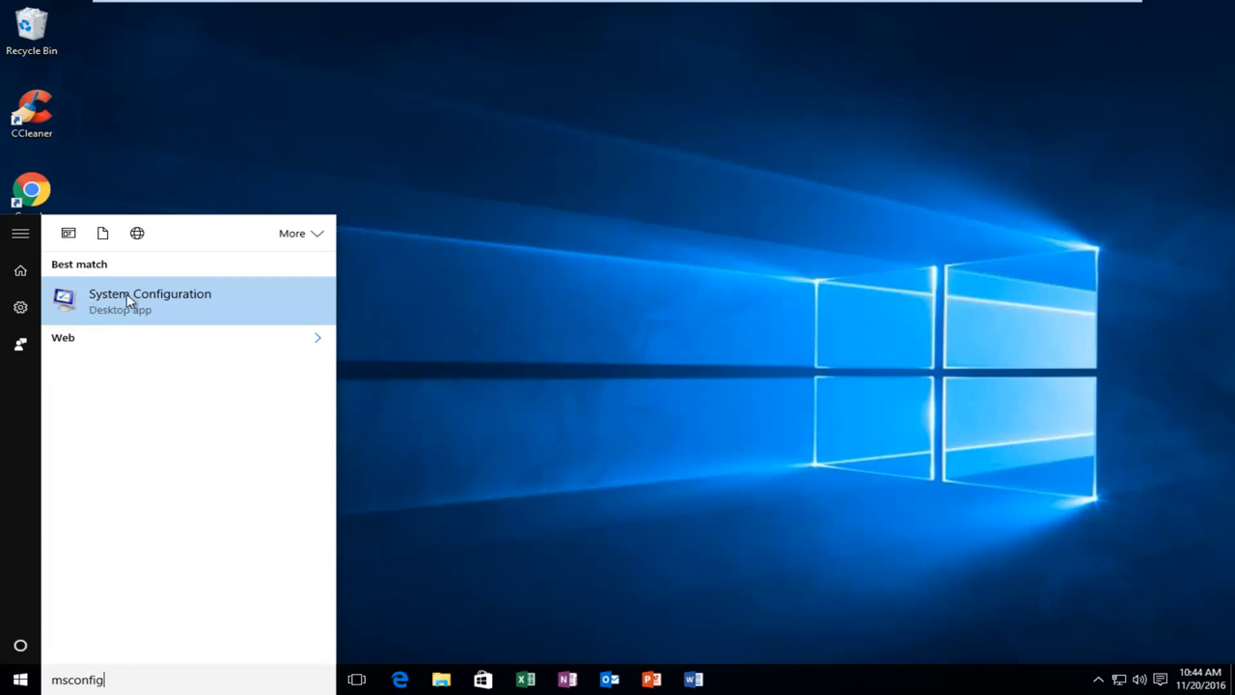
{"action": "mouse_move", "coordinate": [92, 323]}
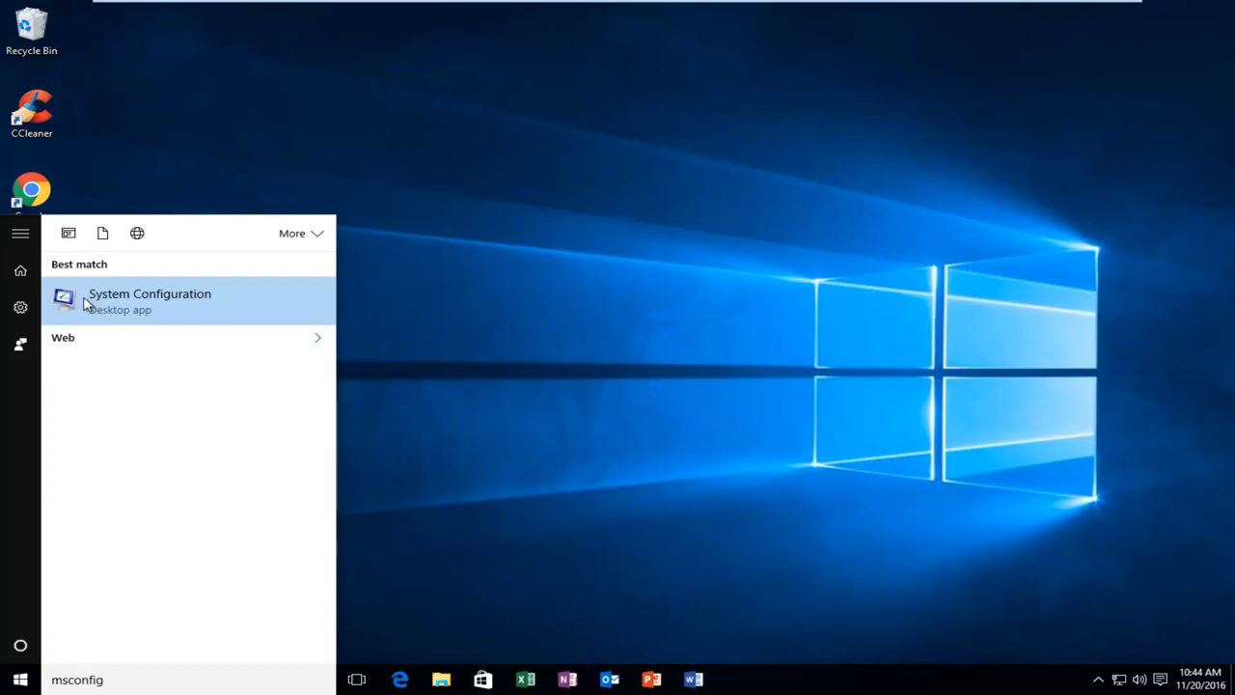
Step: Launch System Configuration, choose Normal startup on the General tab, and confirm with OK
{"action": "left_click", "coordinate": [149, 300]}
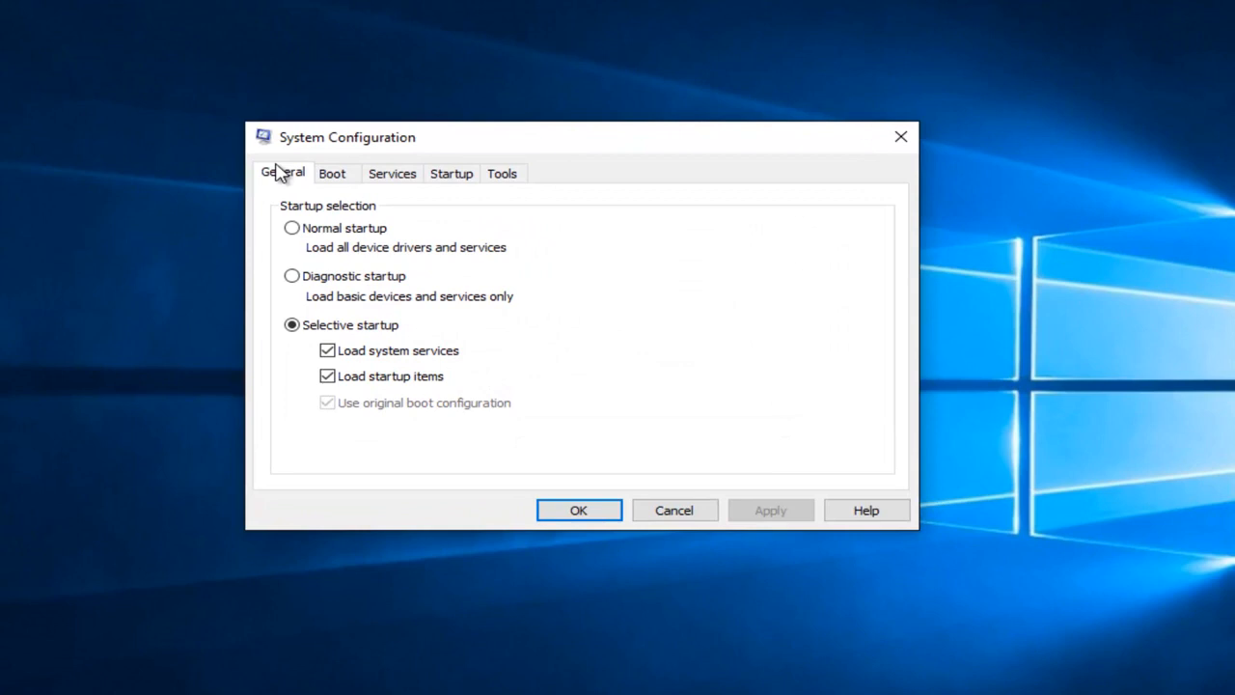
{"action": "mouse_move", "coordinate": [238, 476]}
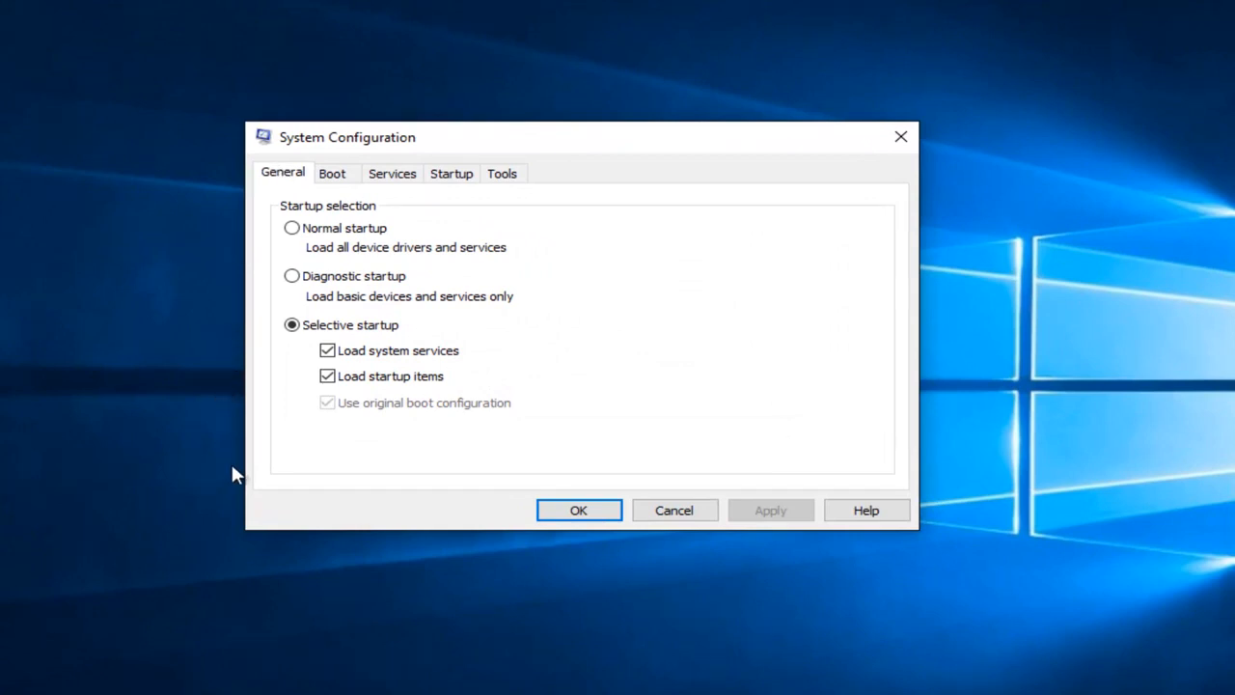
{"action": "mouse_move", "coordinate": [291, 221]}
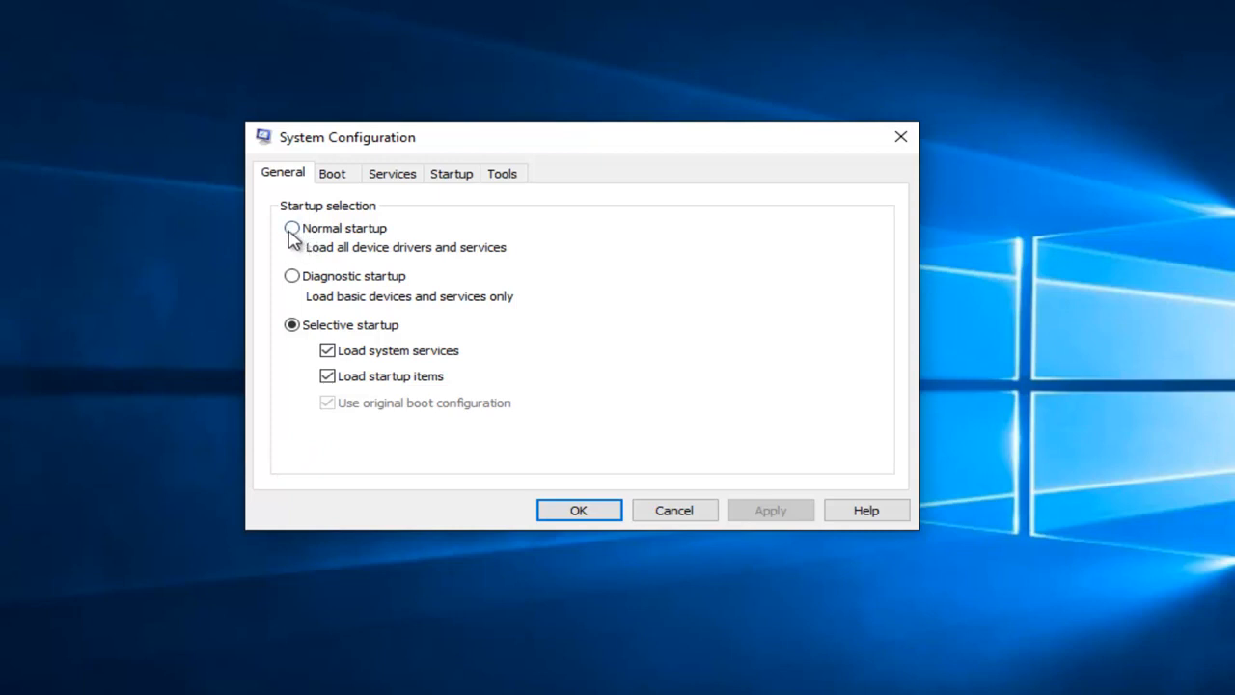
{"action": "left_click", "coordinate": [292, 227]}
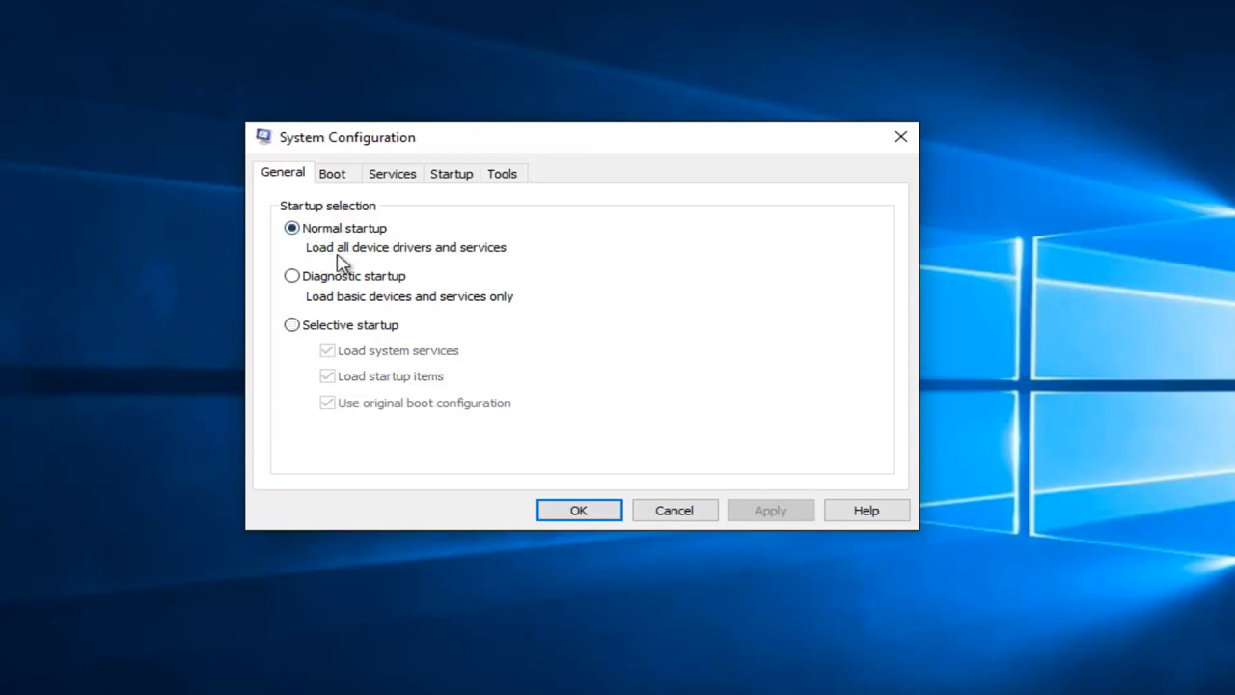
{"action": "mouse_move", "coordinate": [466, 260]}
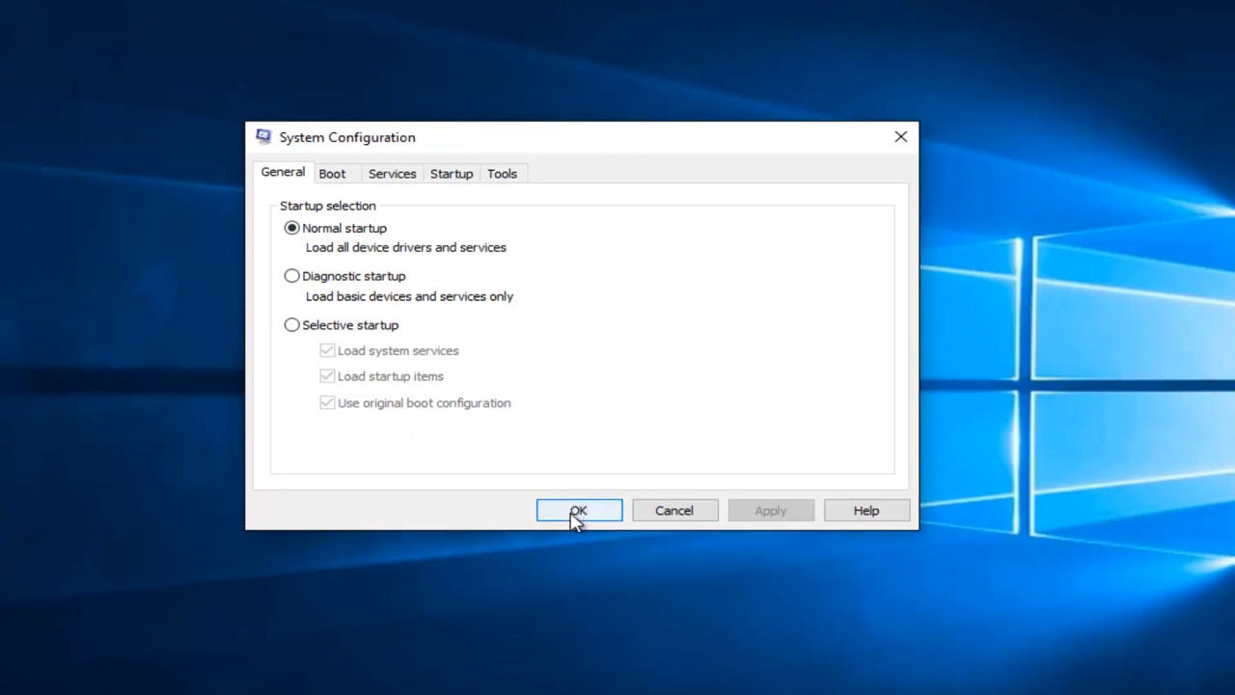
{"action": "left_click", "coordinate": [578, 510]}
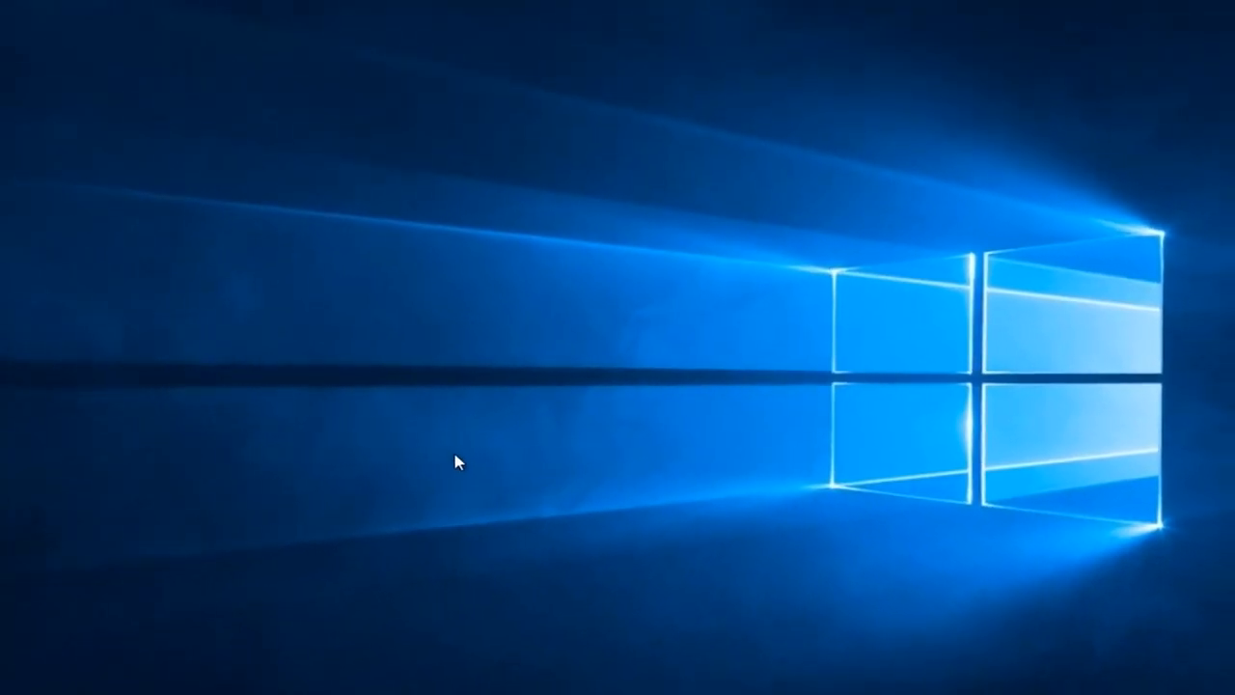